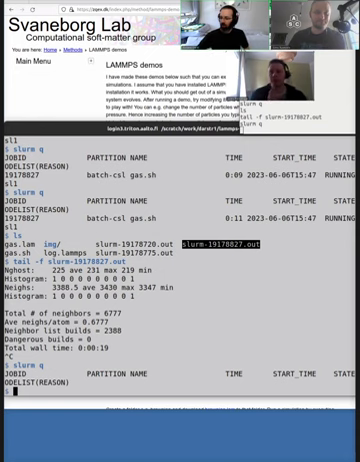
scroll("down", 3)
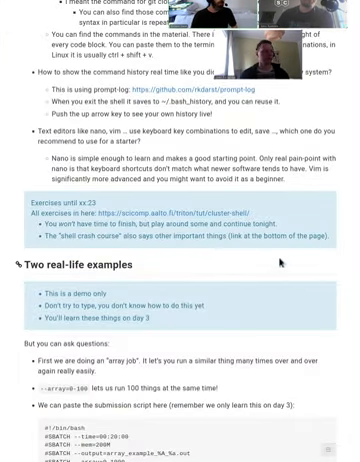
scroll("down", 3)
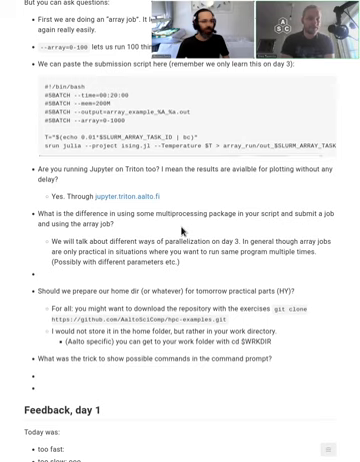
type(", work uses a faster file system and is recommended for general use.")
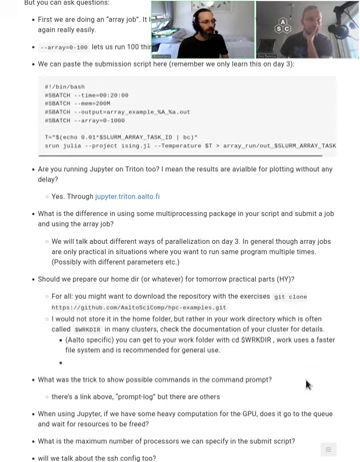
scroll("down", 3)
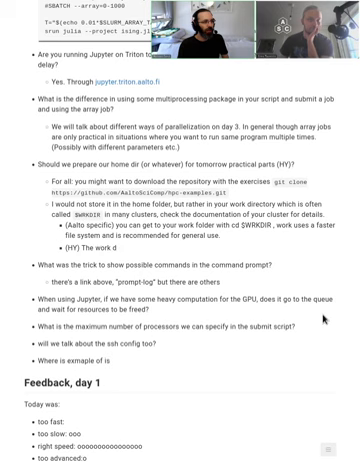
scroll("down", 3)
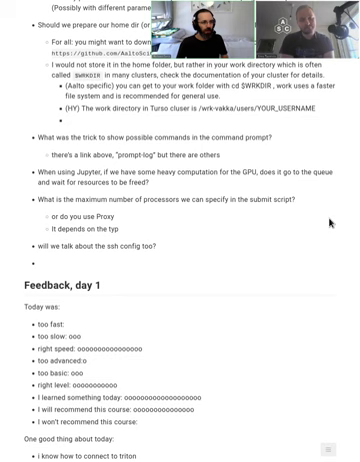
type("Jump to get into the aalto network or ProxyCommand?")
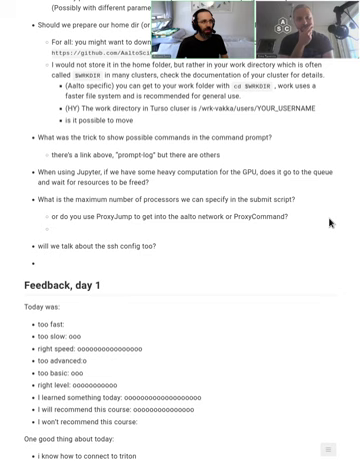
scroll("down", 3)
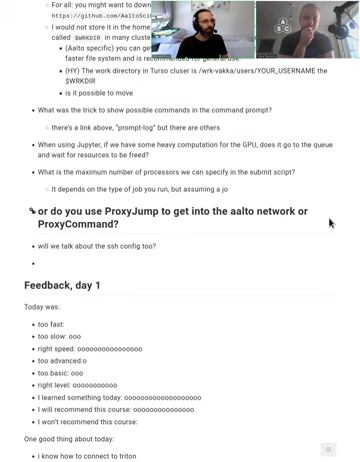
scroll("down", 3)
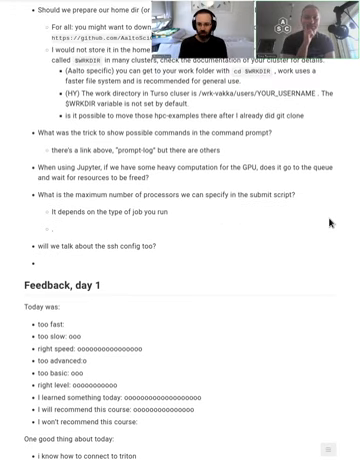
scroll("down", 3)
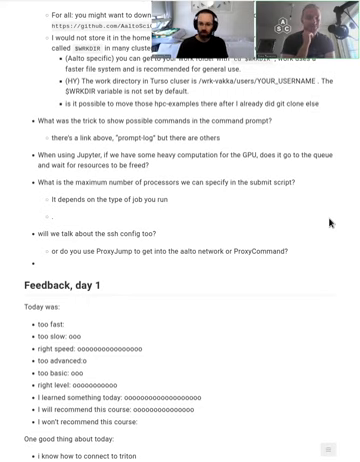
scroll("down", 3)
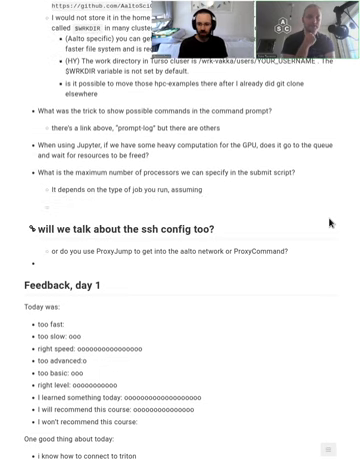
scroll("down", 3)
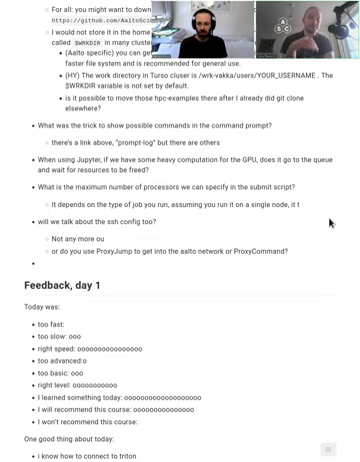
scroll("down", 3)
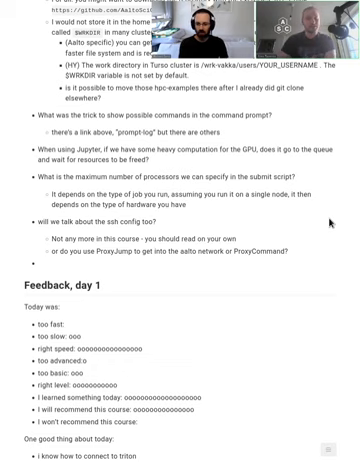
scroll("down", 3)
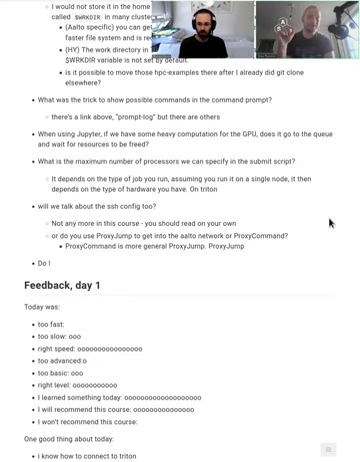
scroll("down", 3)
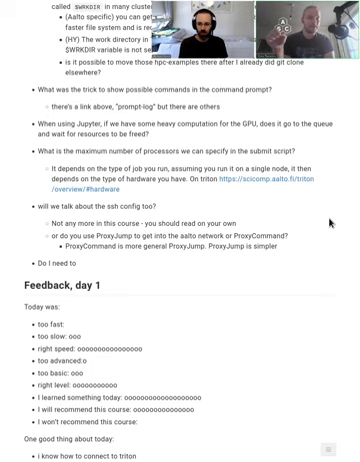
scroll("down", 3)
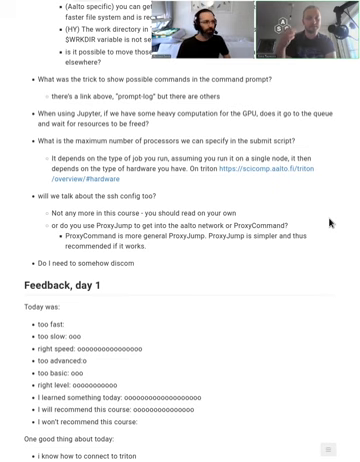
scroll("down", 3)
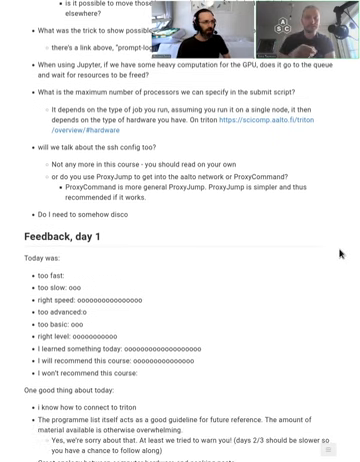
scroll("down", 3)
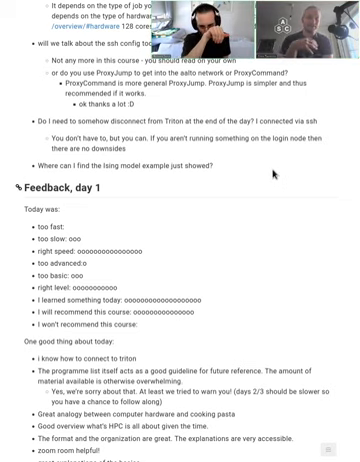
scroll("down", 3)
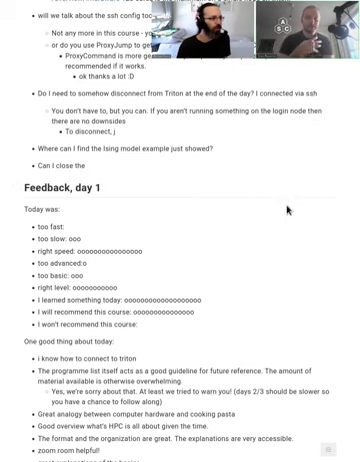
scroll("down", 3)
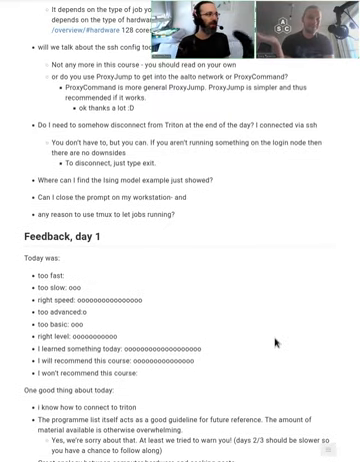
scroll("down", 3)
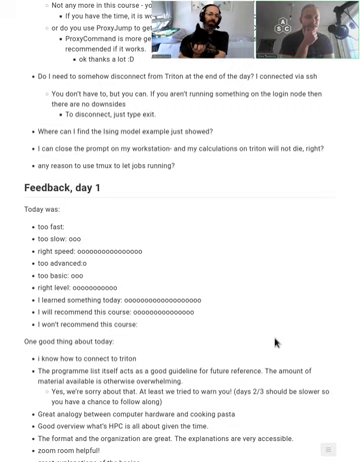
scroll("down", 3)
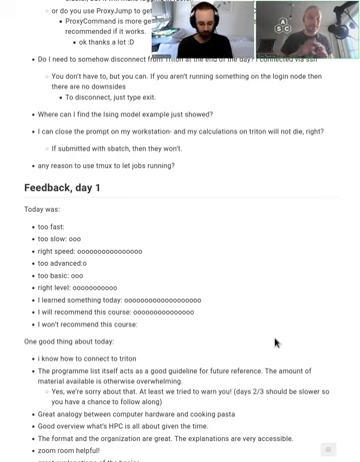
type("Wh")
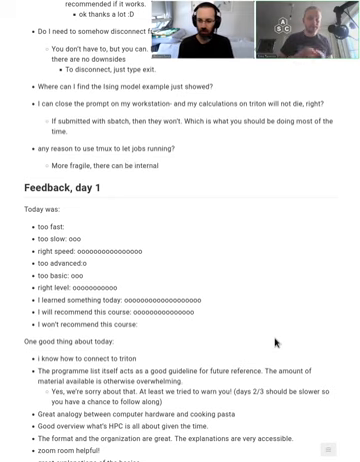
type("problems")
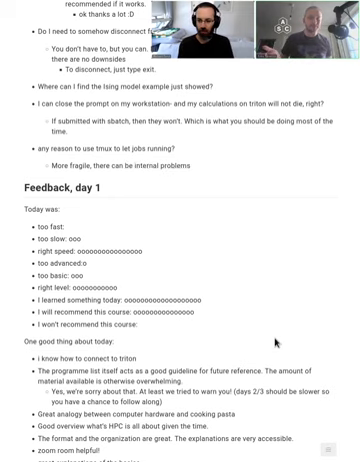
type("in the cluster that breaks the connec")
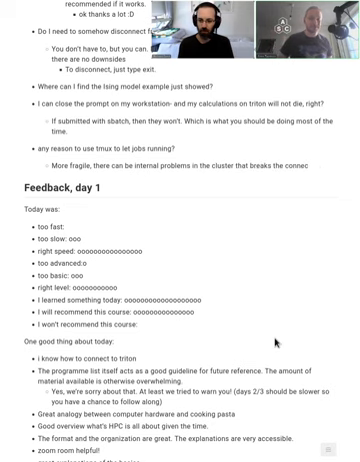
scroll("down", 3)
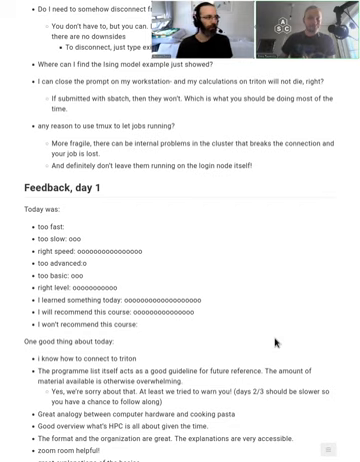
scroll("down", 3)
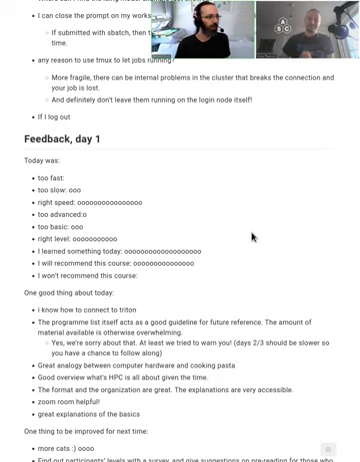
scroll("down", 3)
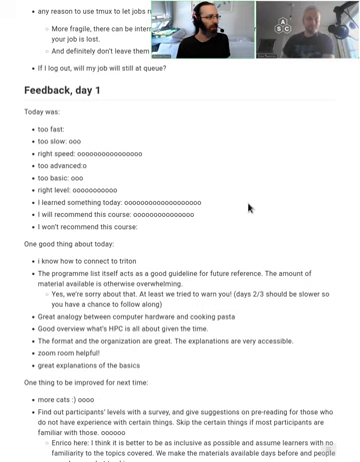
scroll("down", 3)
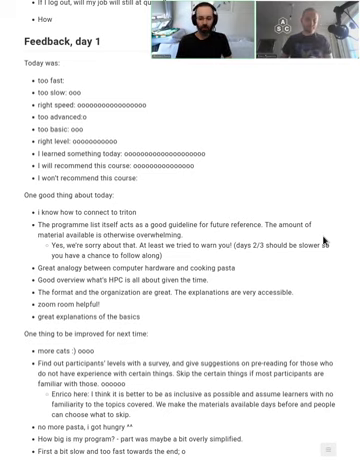
scroll("down", 3)
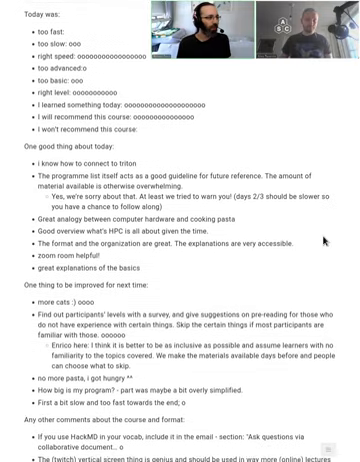
scroll("down", 3)
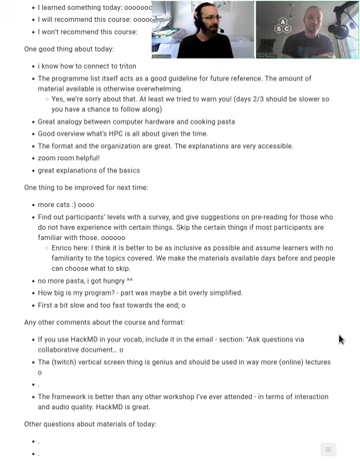
scroll("down", 3)
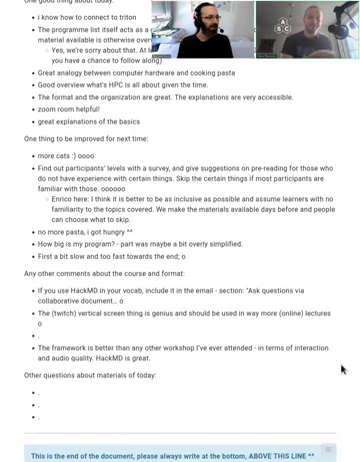
scroll("down", 3)
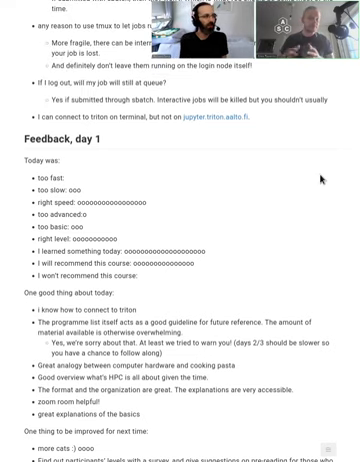
scroll("down", 3)
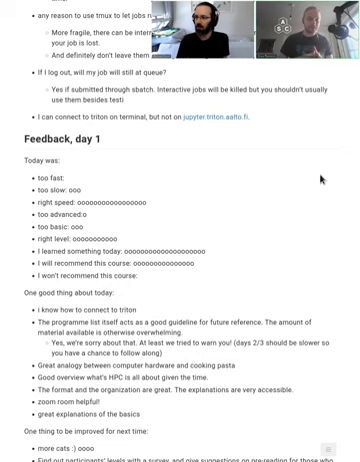
type("What should I do?")
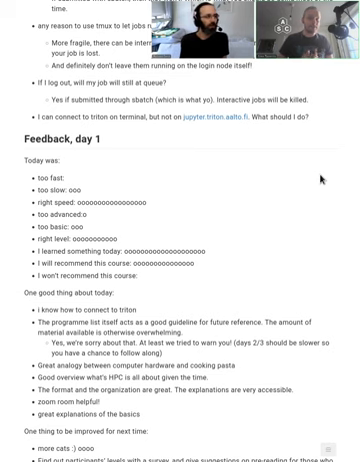
scroll("down", 3)
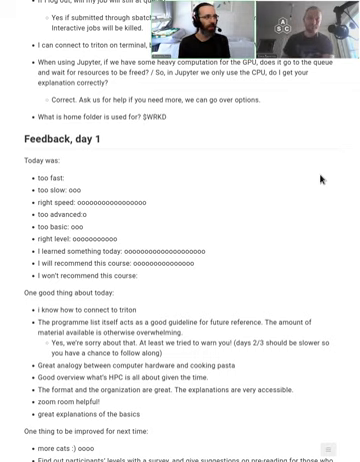
type("IR")
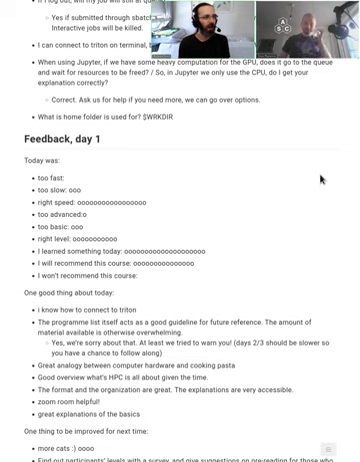
scroll("down", 3)
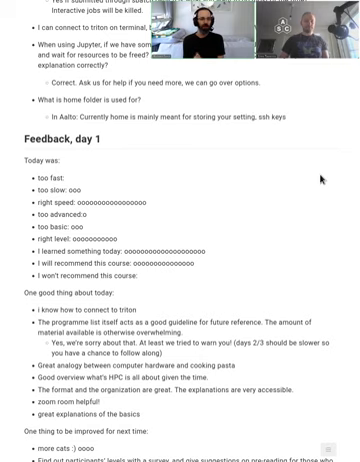
type("etc. l")
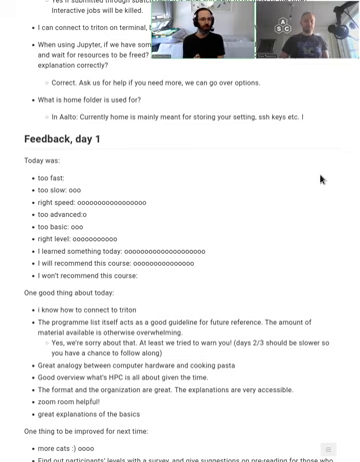
scroll("down", 3)
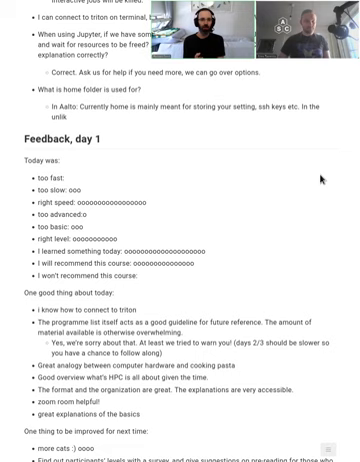